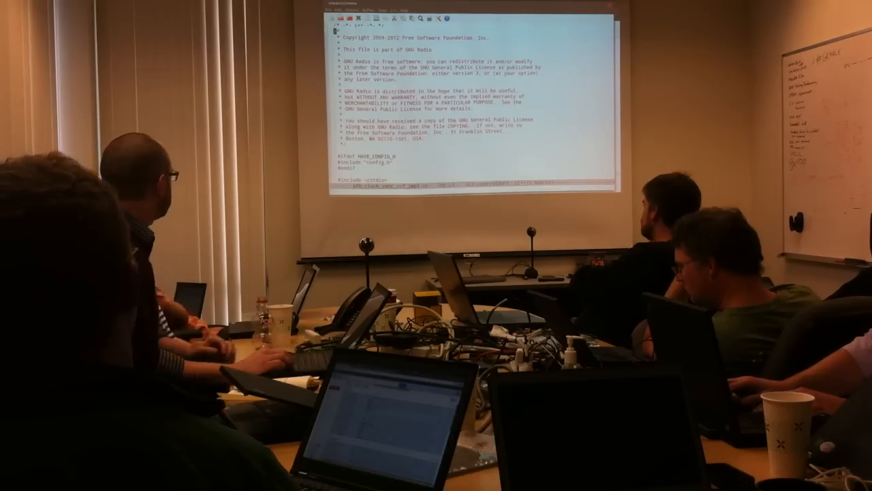
pyautogui.scroll(-3)
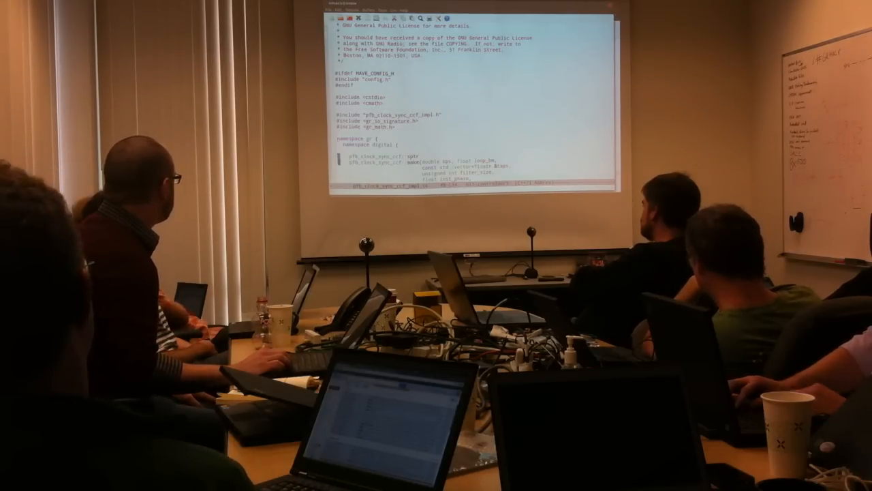